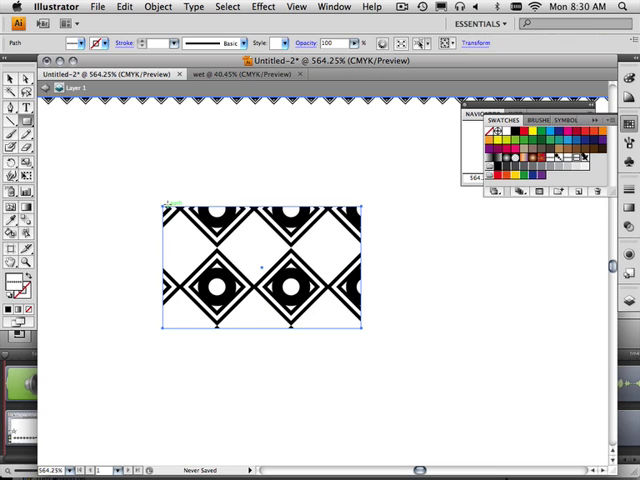
Step: Delete the large diamond-pattern object from the page
key(Delete)
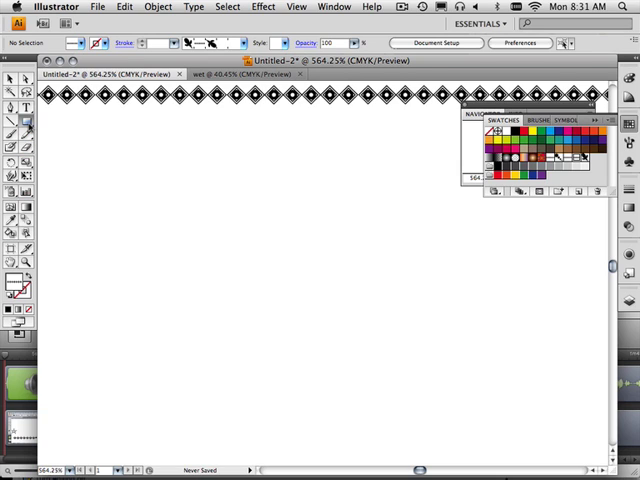
mouse_move(170, 270)
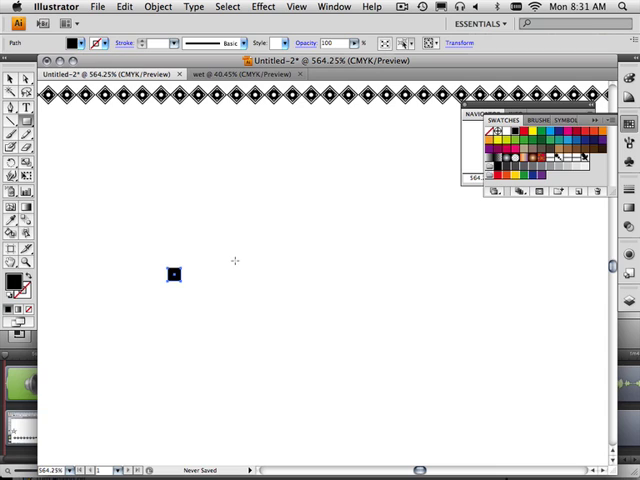
mouse_move(232, 260)
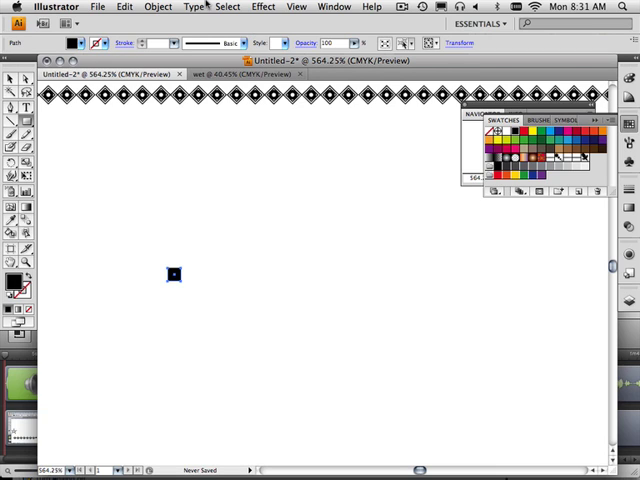
Step: Apply a Transform effect moving 0.1 in horizontally with 6 copies, previewed and confirmed
click(270, 8)
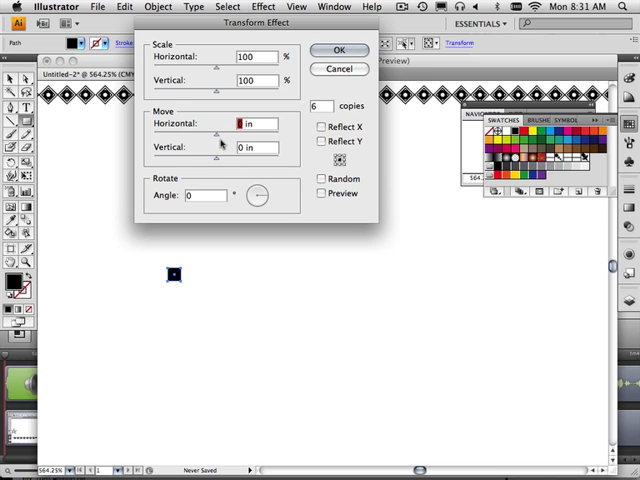
text(.0556 in)
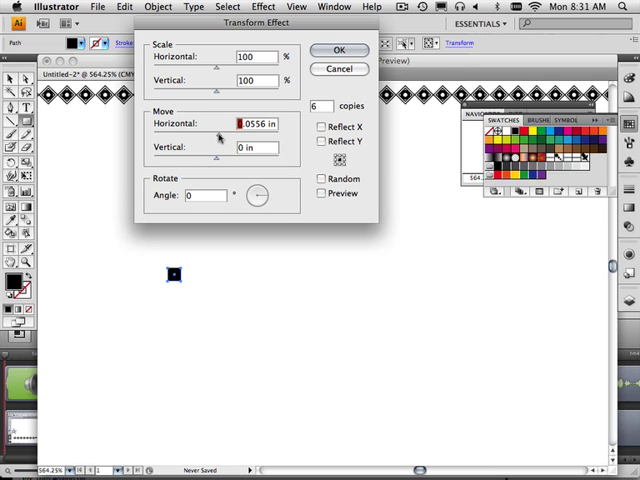
click(322, 192)
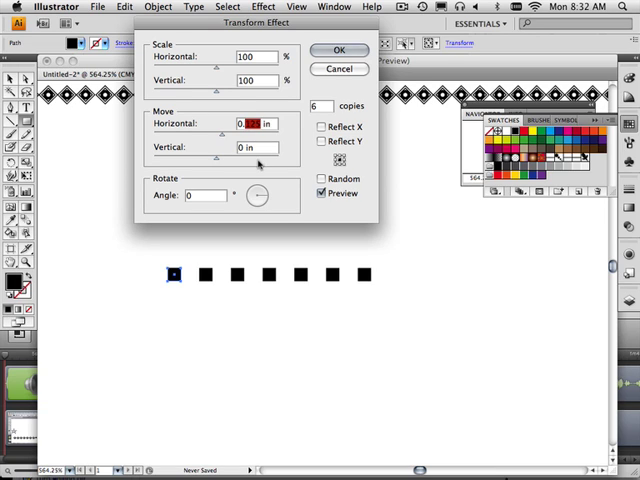
text(0.10)
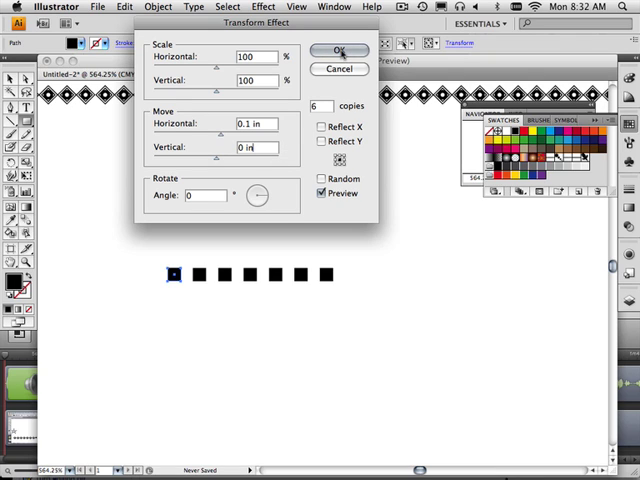
click(338, 52)
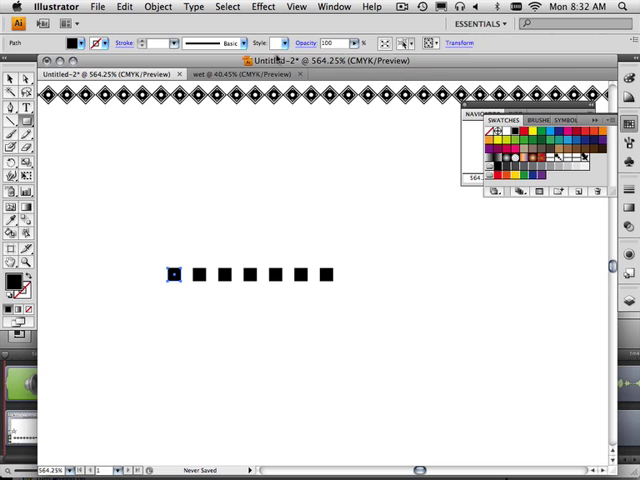
Step: Add a second Transform effect repeating the row downward into a grid of squares
click(258, 8)
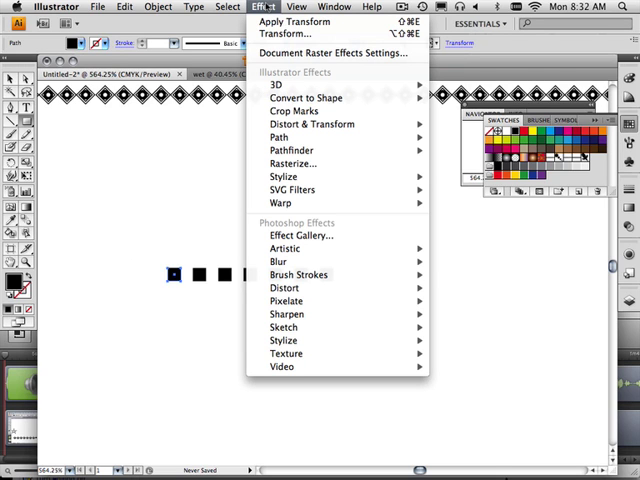
mouse_move(310, 122)
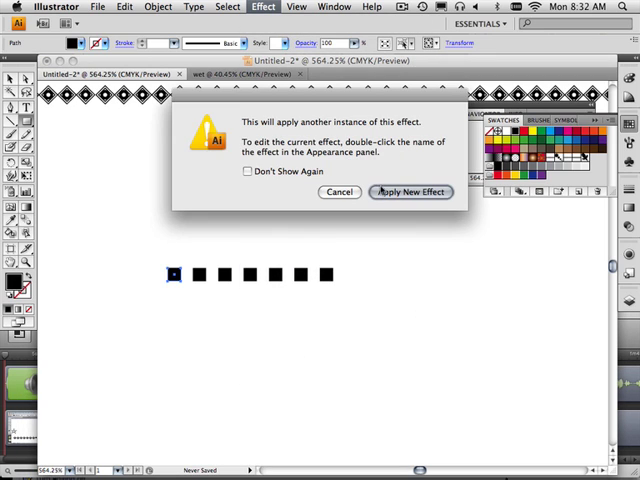
click(410, 192)
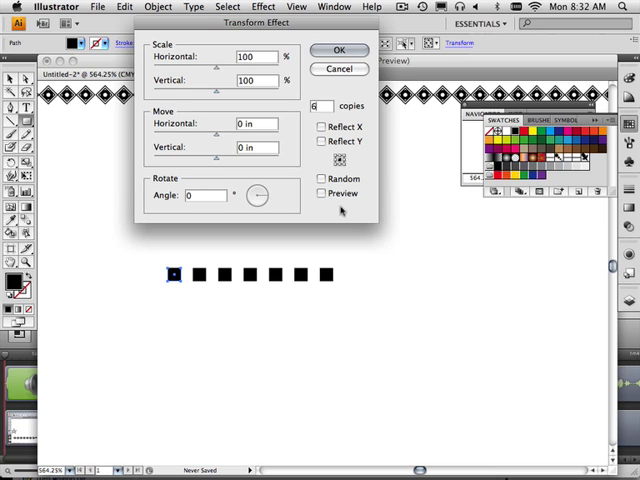
click(320, 192)
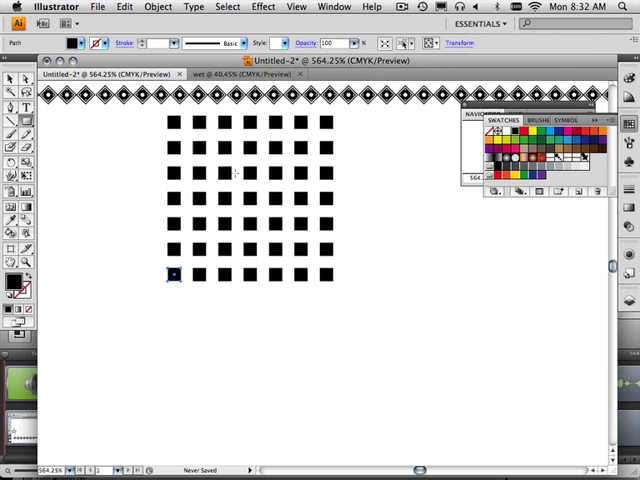
Step: Add a third Transform effect with 1 copy offset 0.05 in horizontally and vertically, forming a checkerboard
click(268, 8)
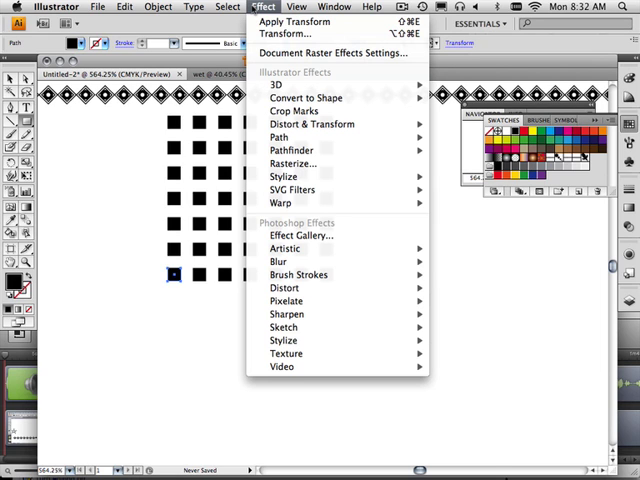
mouse_move(292, 112)
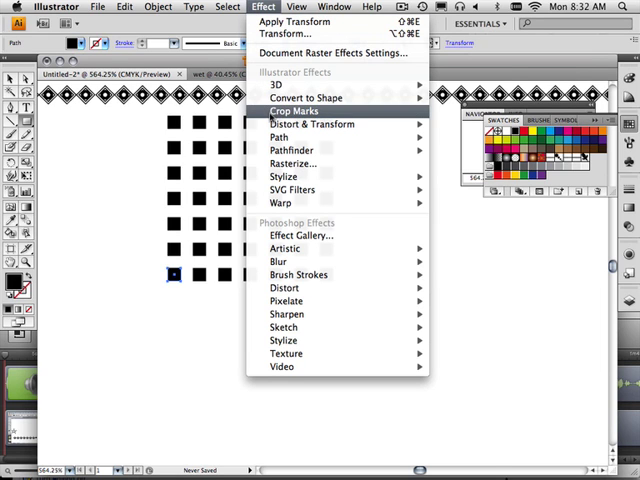
mouse_move(310, 124)
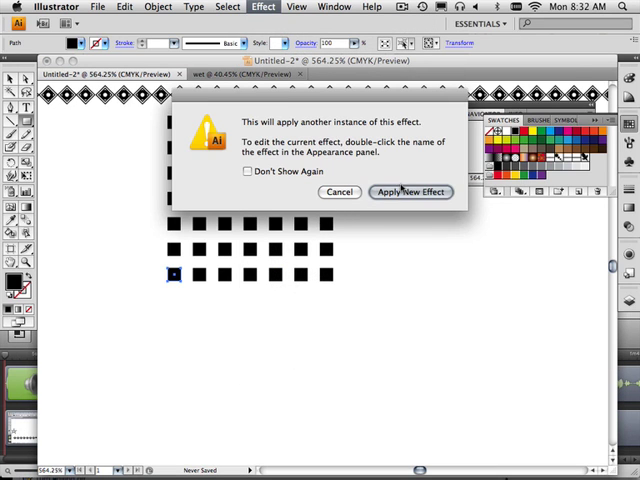
click(410, 192)
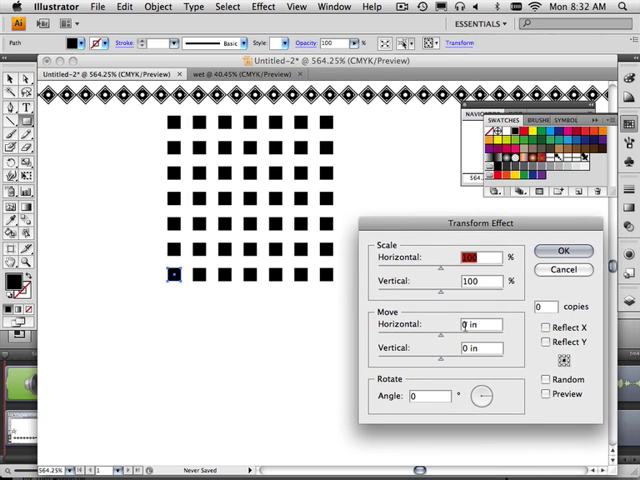
click(470, 324)
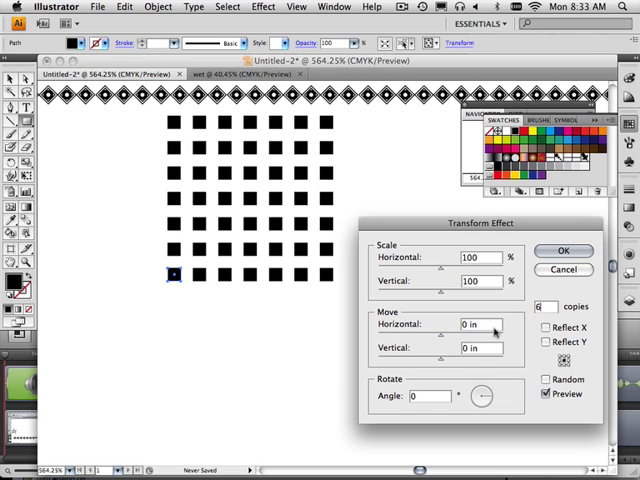
click(472, 324)
text(0.05)
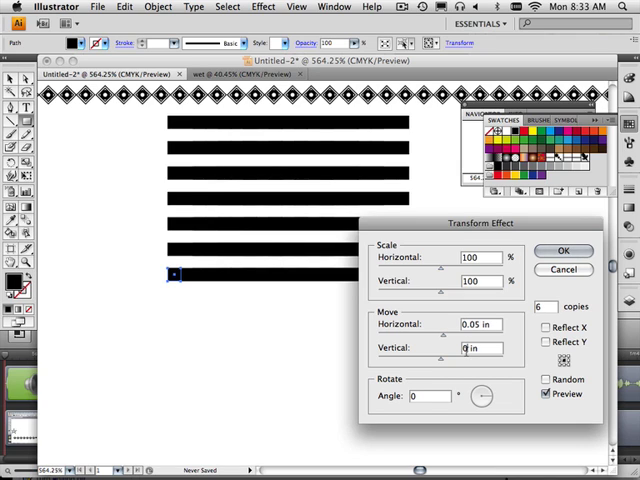
click(462, 348)
text(0.05)
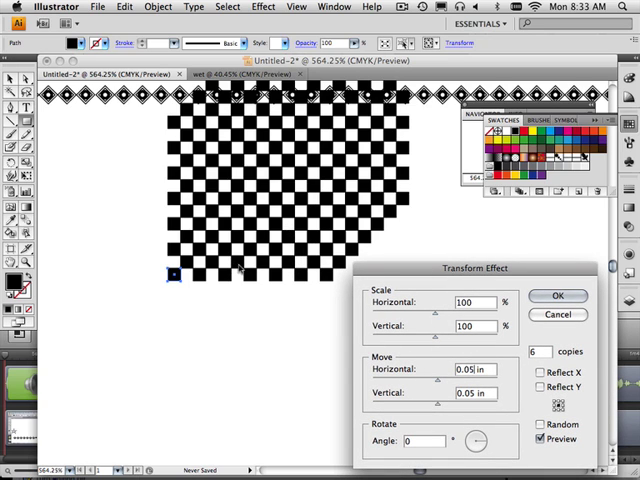
mouse_move(416, 190)
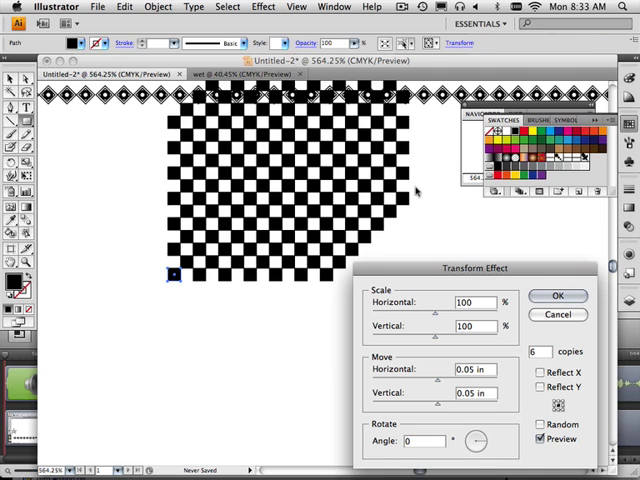
mouse_move(394, 216)
text(1)
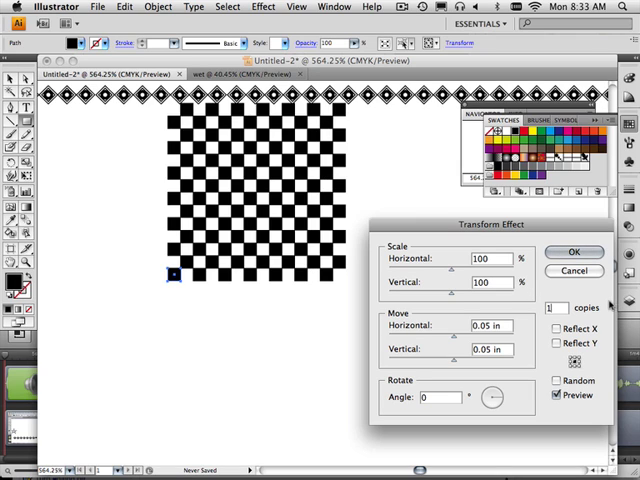
mouse_move(184, 280)
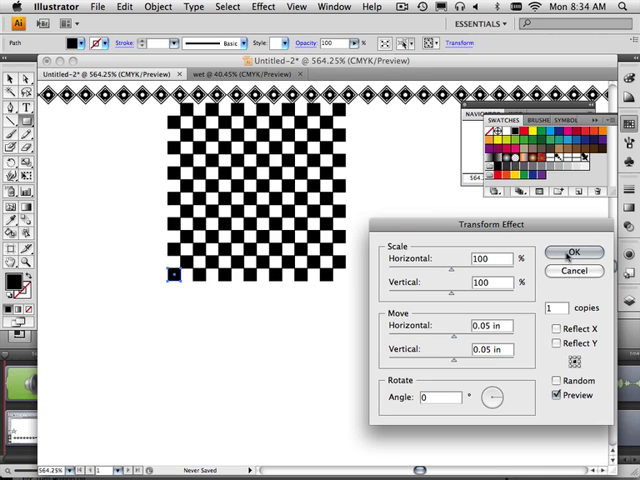
click(576, 252)
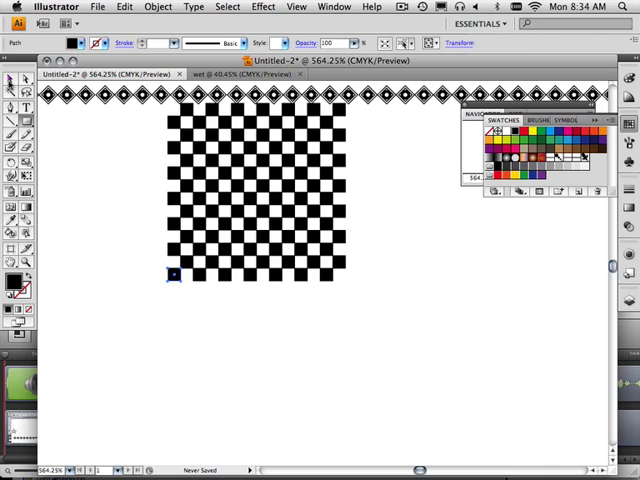
Step: Define the selected checkerboard as a pattern swatch named 'checks'
click(172, 276)
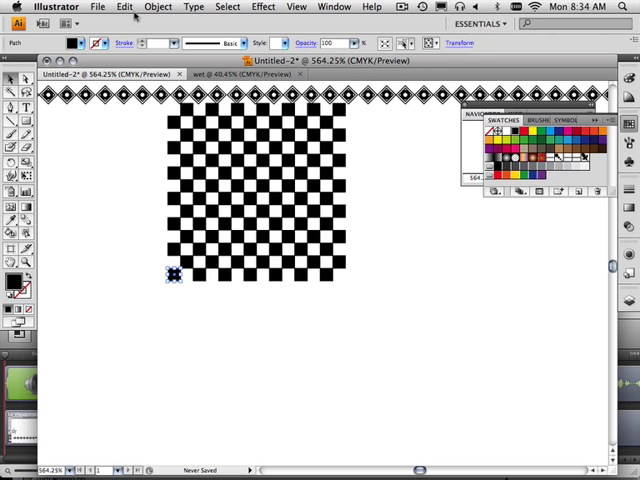
click(144, 8)
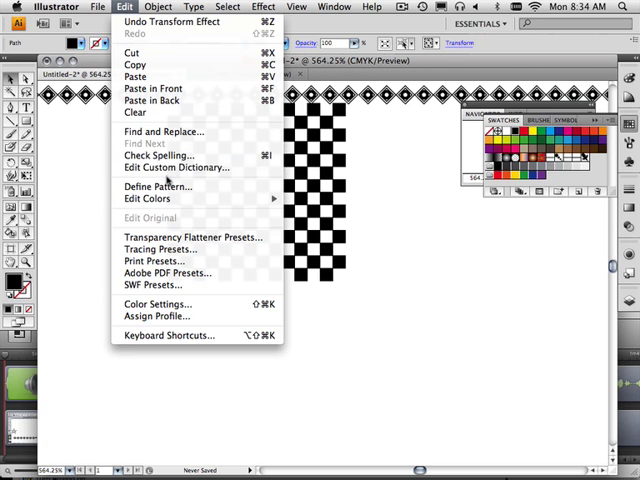
mouse_move(156, 186)
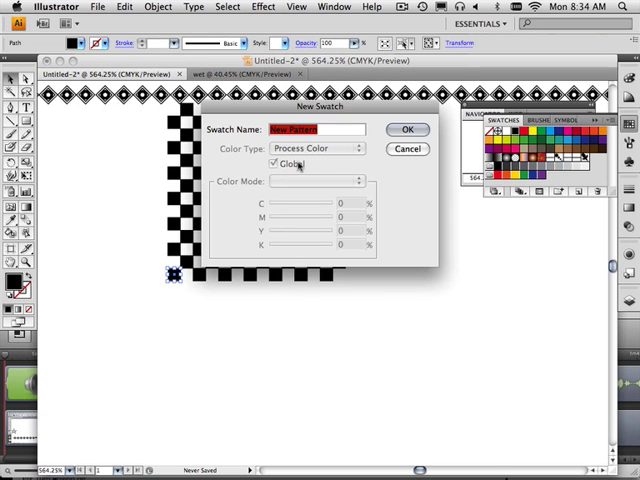
text(checks)
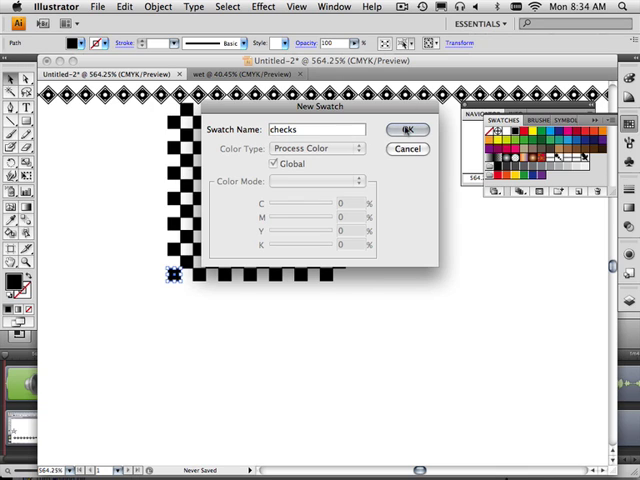
click(406, 128)
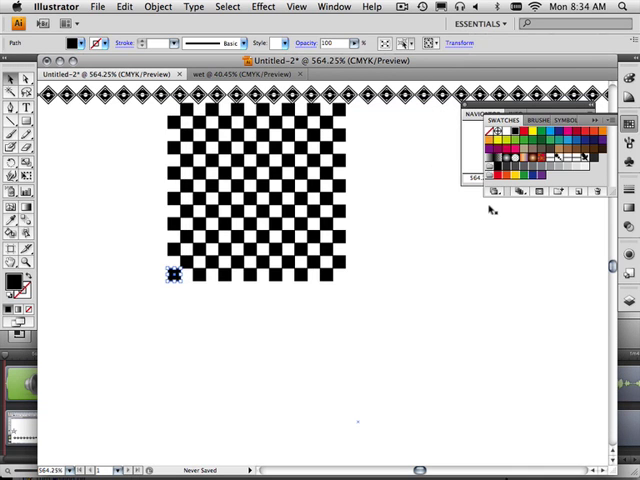
mouse_move(630, 230)
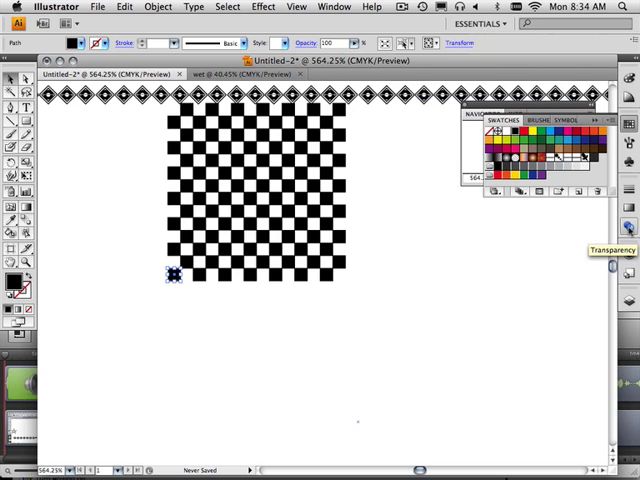
mouse_move(628, 238)
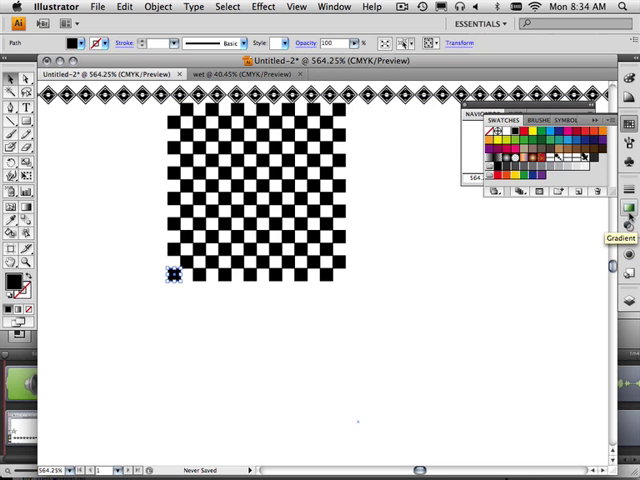
Step: Show the Graphic Styles panel from the Window menu
click(332, 8)
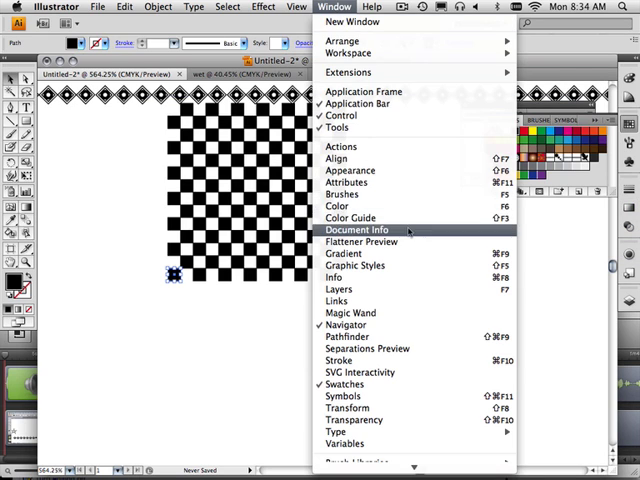
click(348, 324)
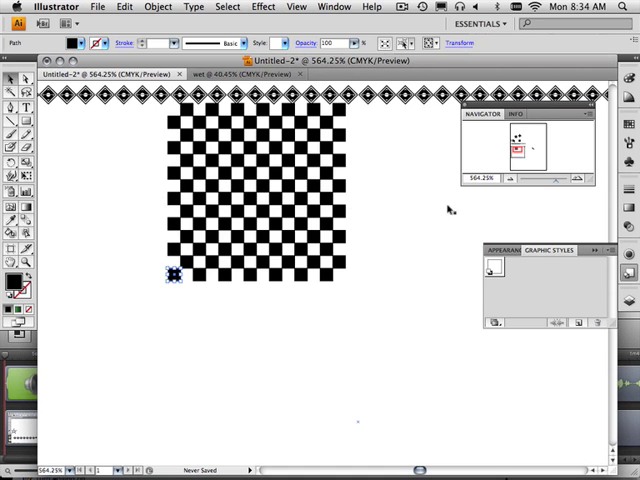
mouse_move(420, 284)
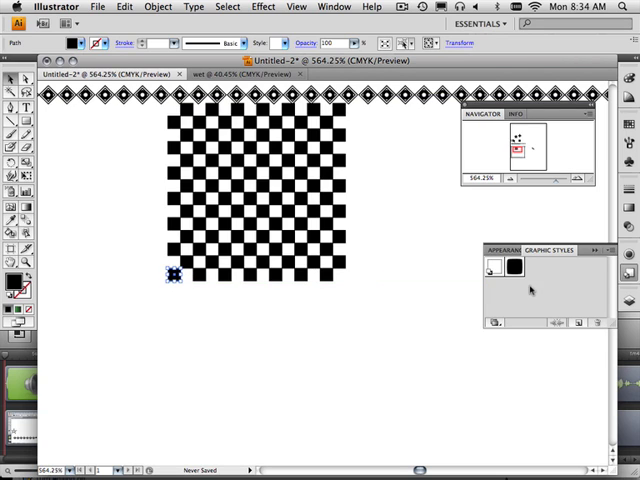
mouse_move(444, 318)
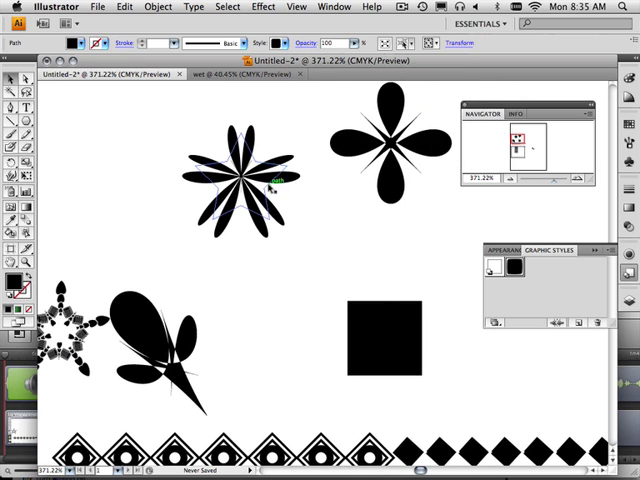
Step: Select the solid black square to give it a saved pattern style
click(234, 184)
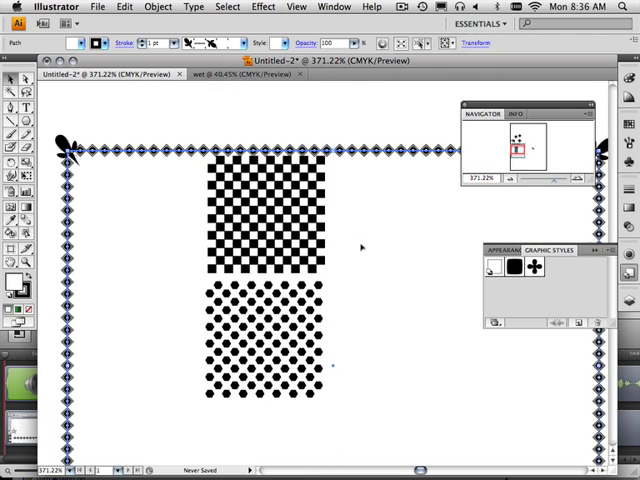
mouse_move(356, 200)
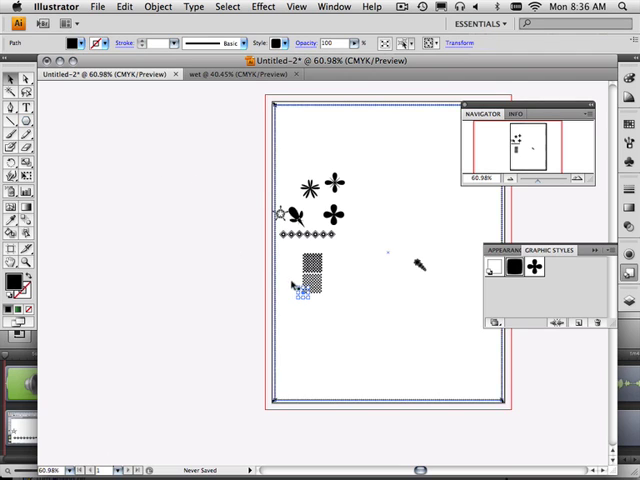
Step: Drag the checkerboard and dotted squares onto the pasteboard left of the artboard
drag(304, 284, 164, 272)
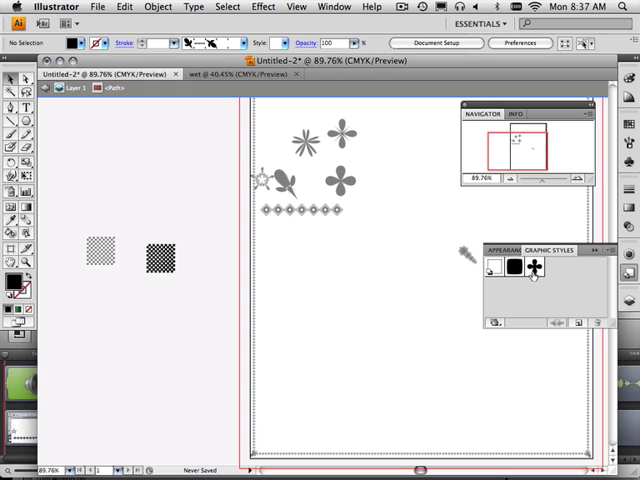
mouse_move(530, 270)
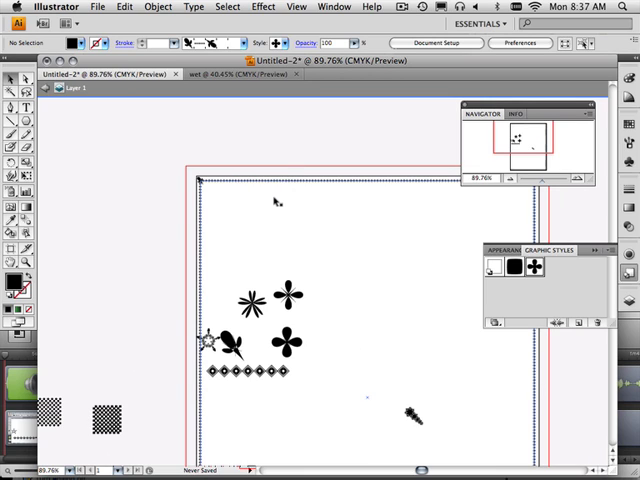
mouse_move(252, 196)
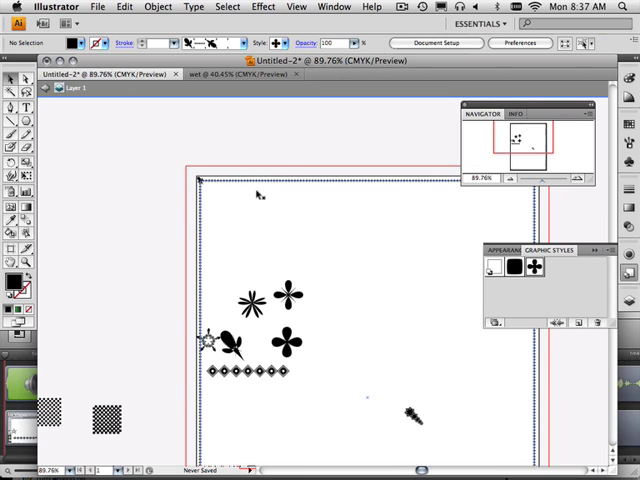
mouse_move(224, 196)
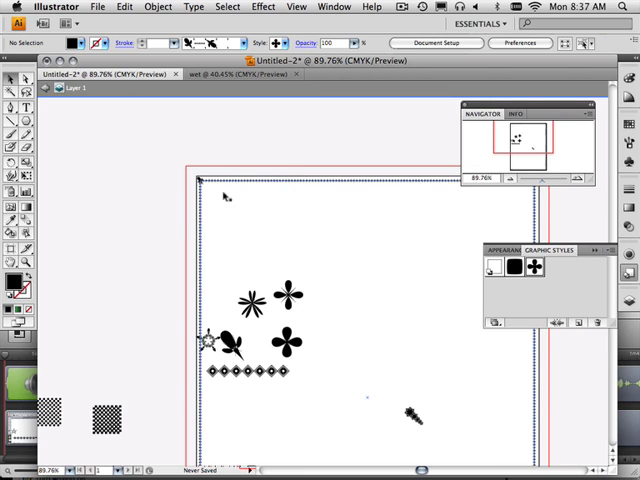